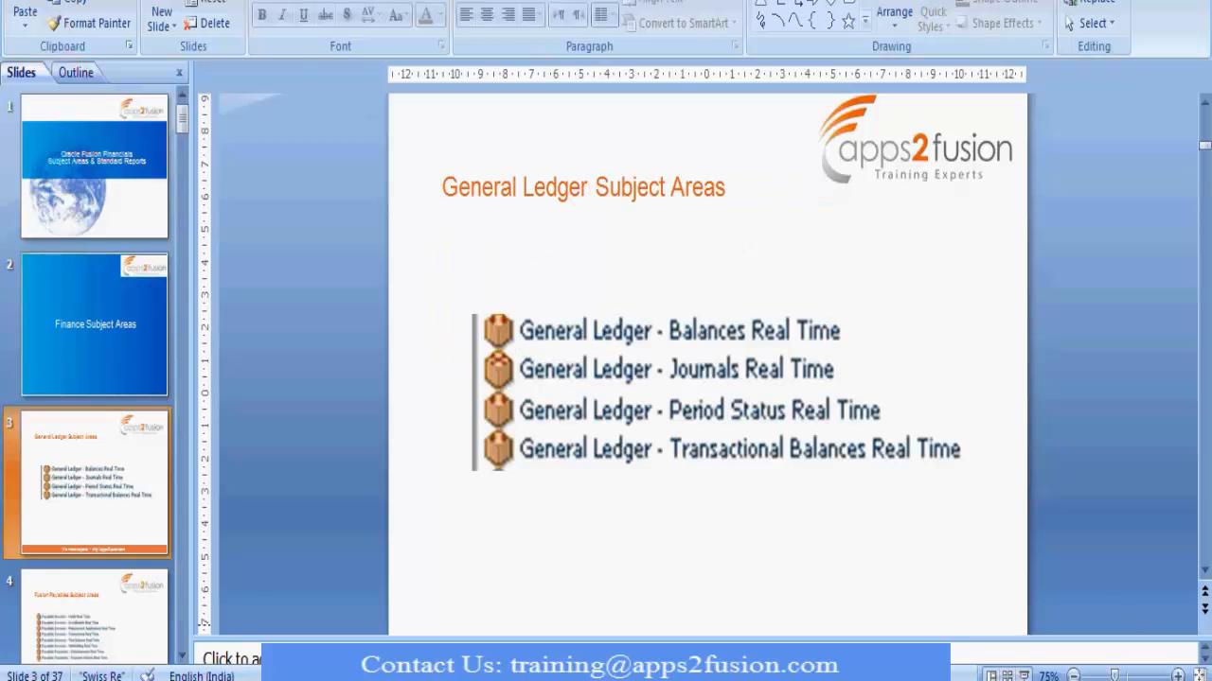
Step: Expand General Ledger - Journals Real Time, then its Approval Status columns and Journal Batches subfolders
key("F5")
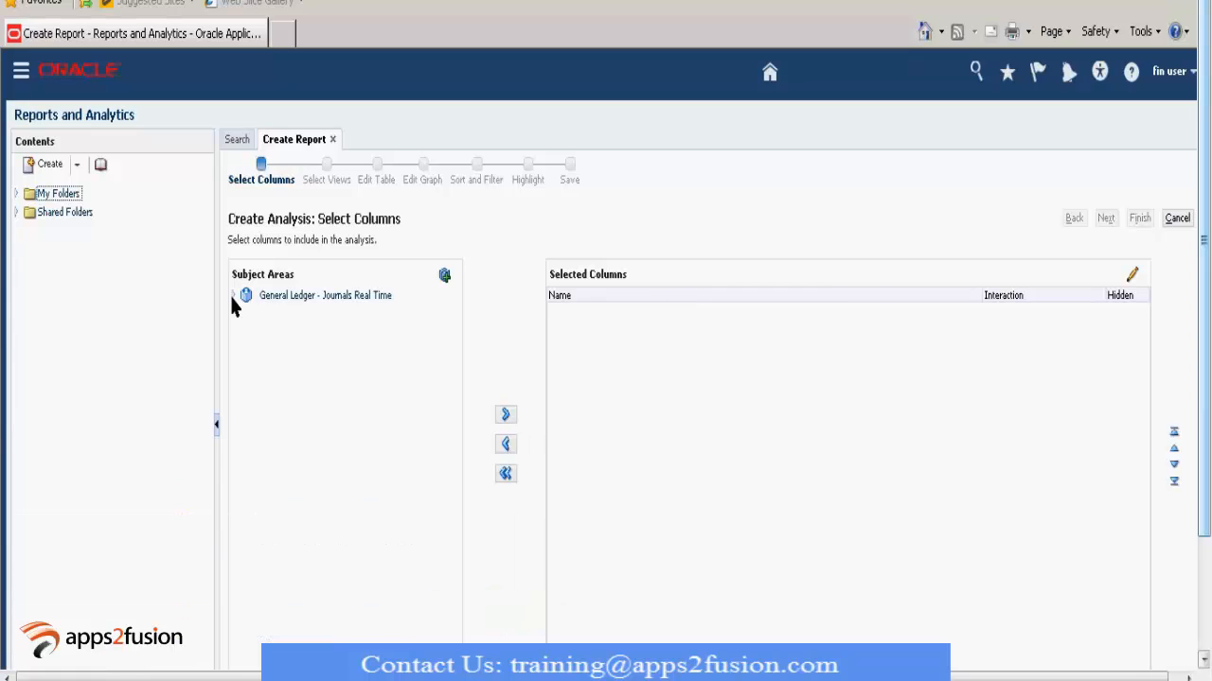
left_click(234, 295)
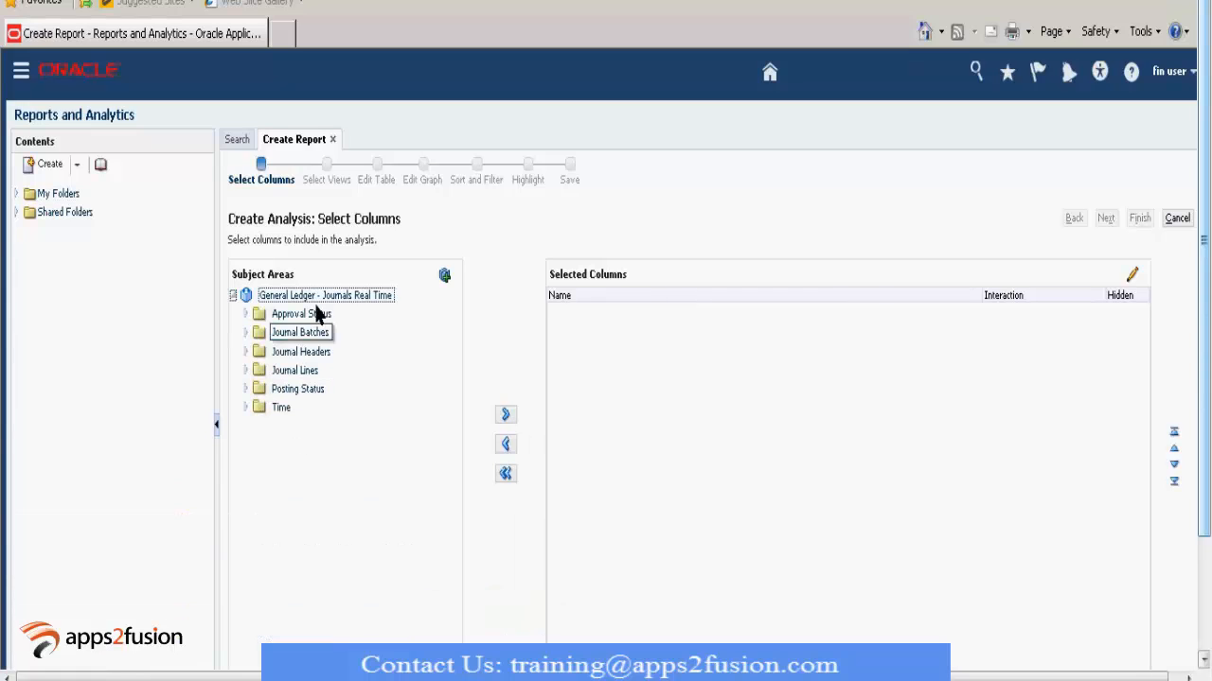
left_click(301, 313)
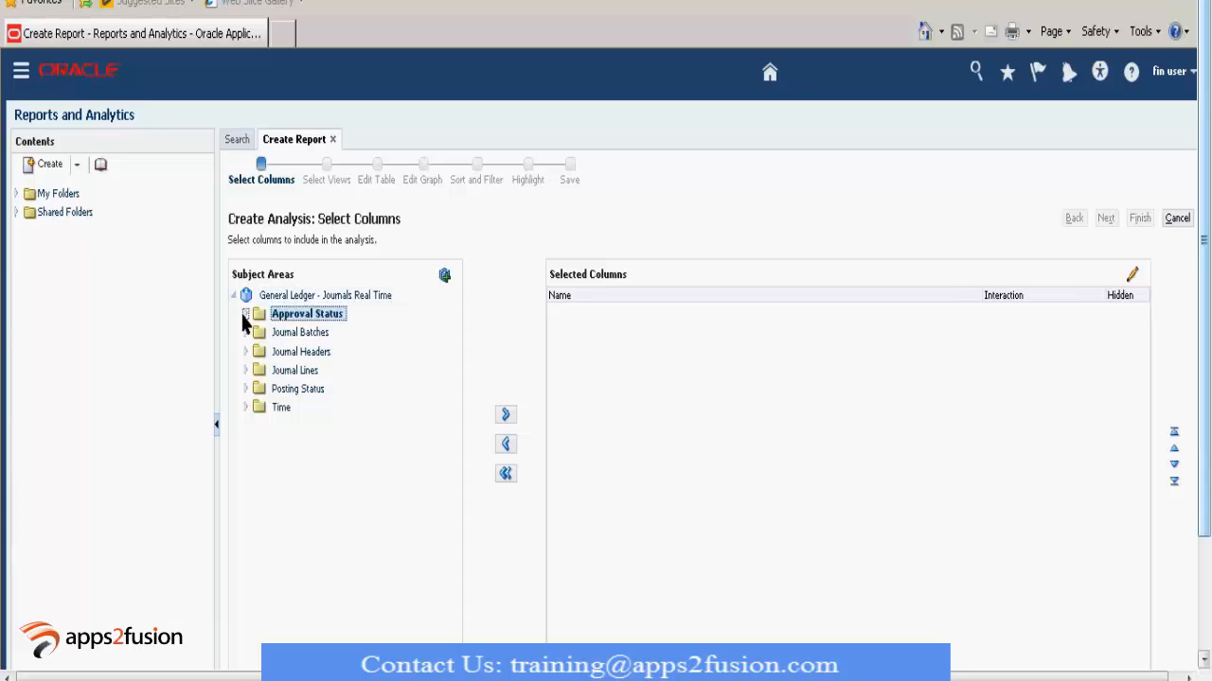
left_click(245, 314)
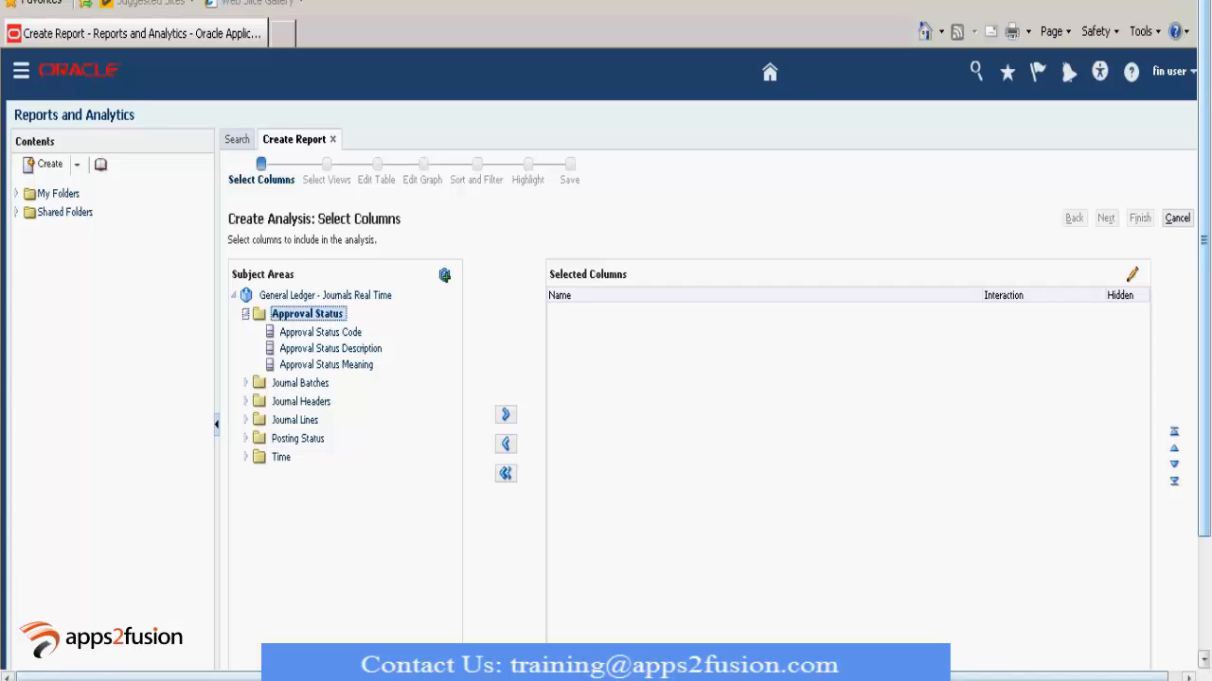
mouse_move(322, 528)
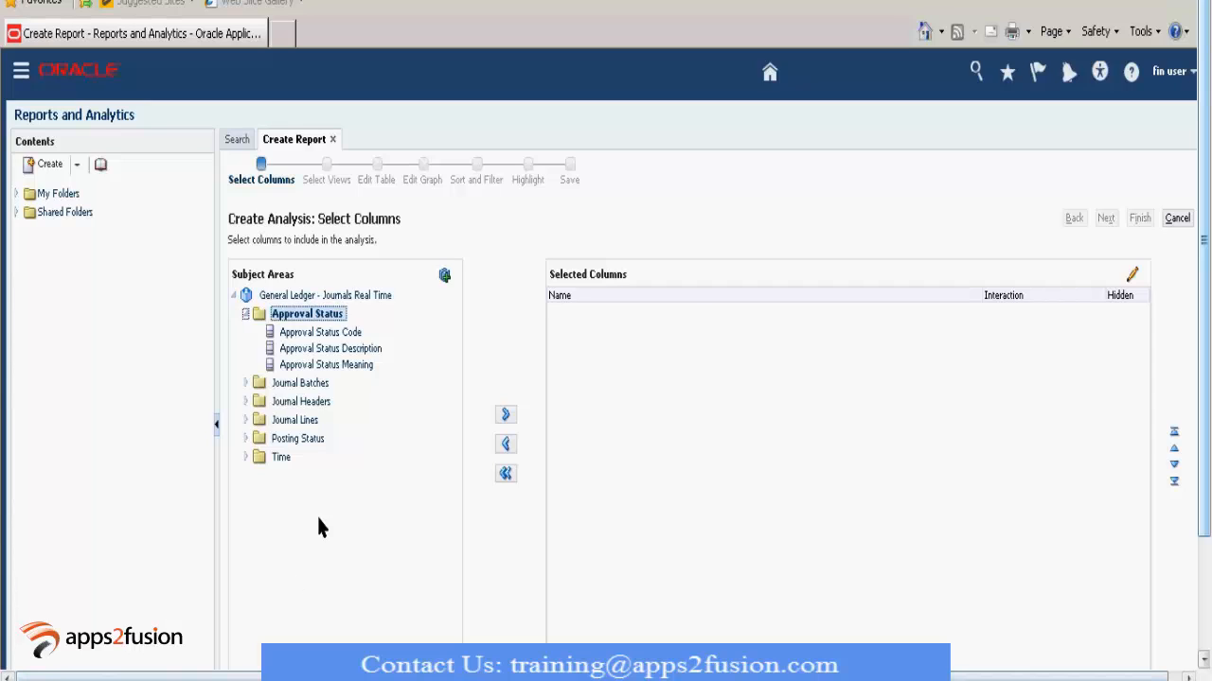
mouse_move(300, 383)
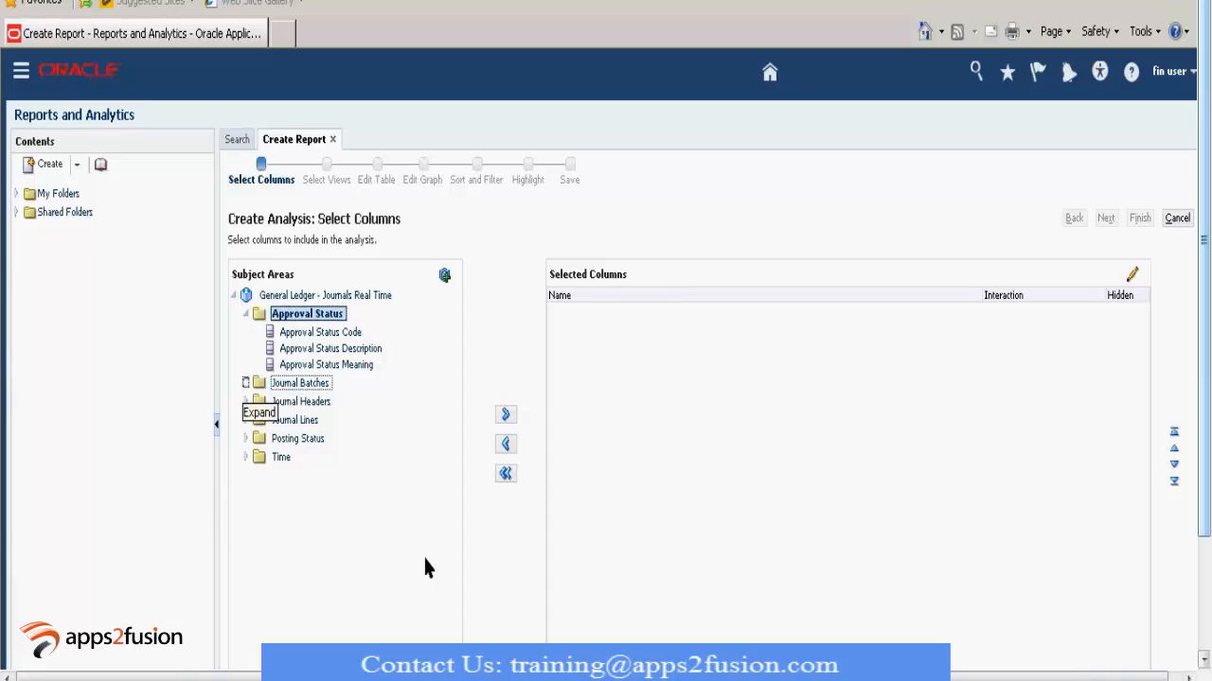
left_click(245, 383)
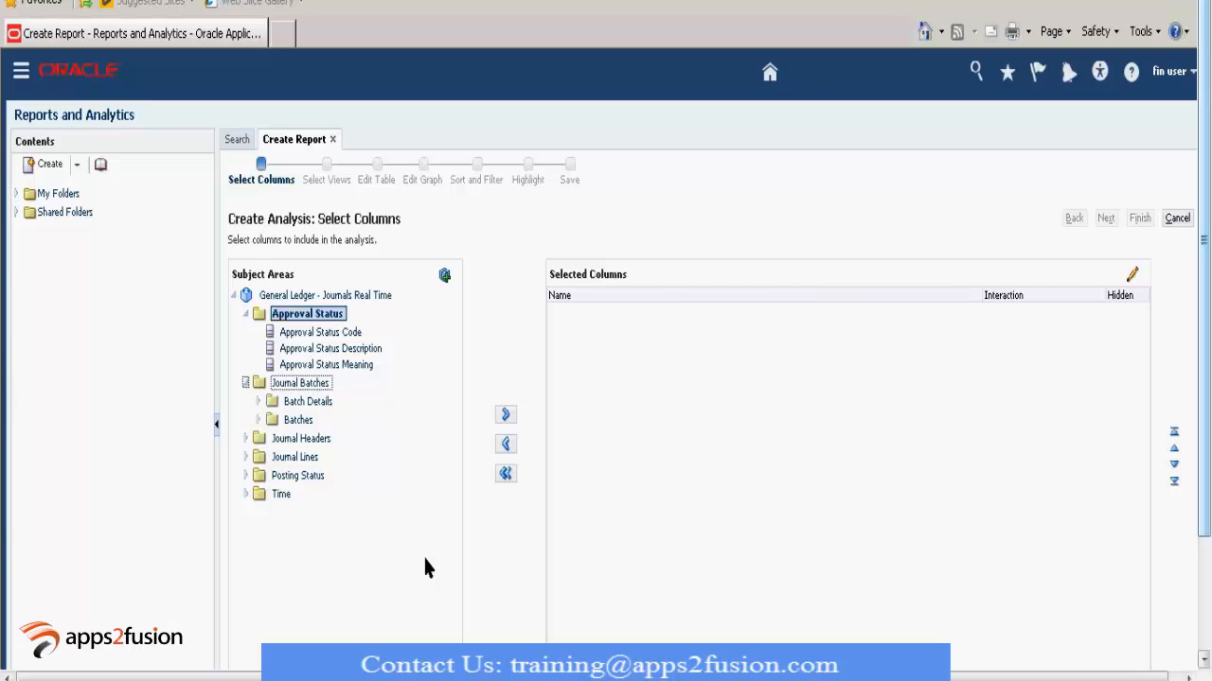
mouse_move(311, 419)
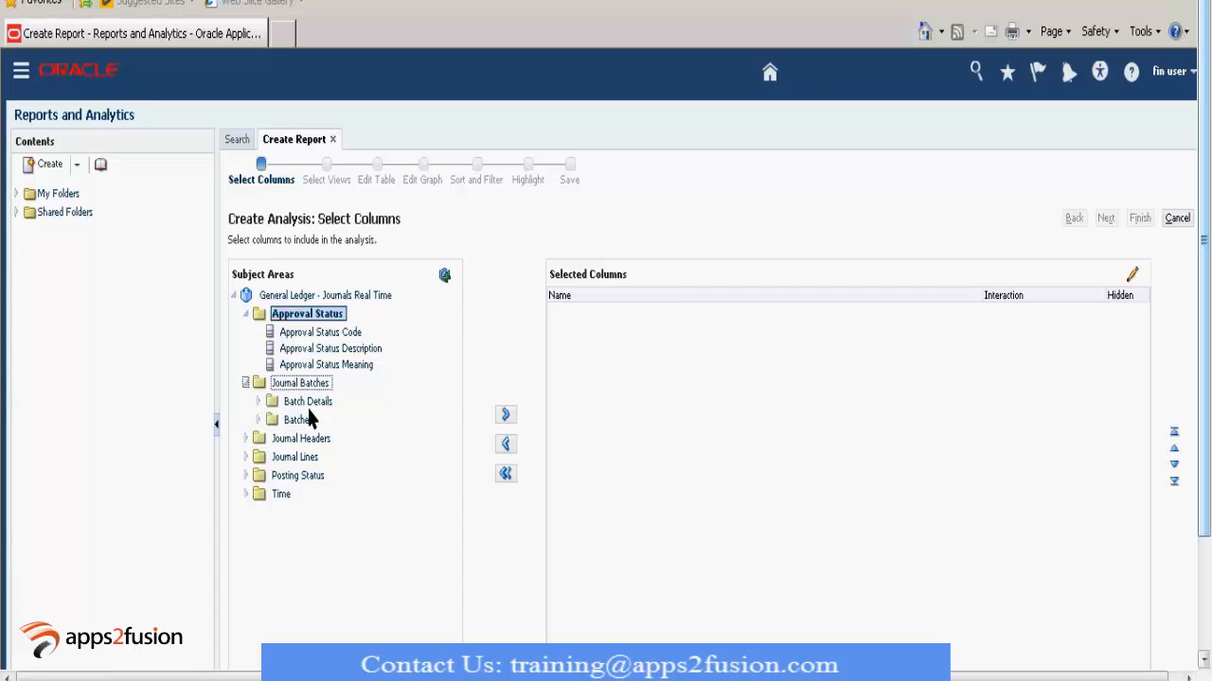
Step: Expand Batch Details to list Journal Batch, Balance Type and Posting Date, and browse the Batches measures
left_click(307, 400)
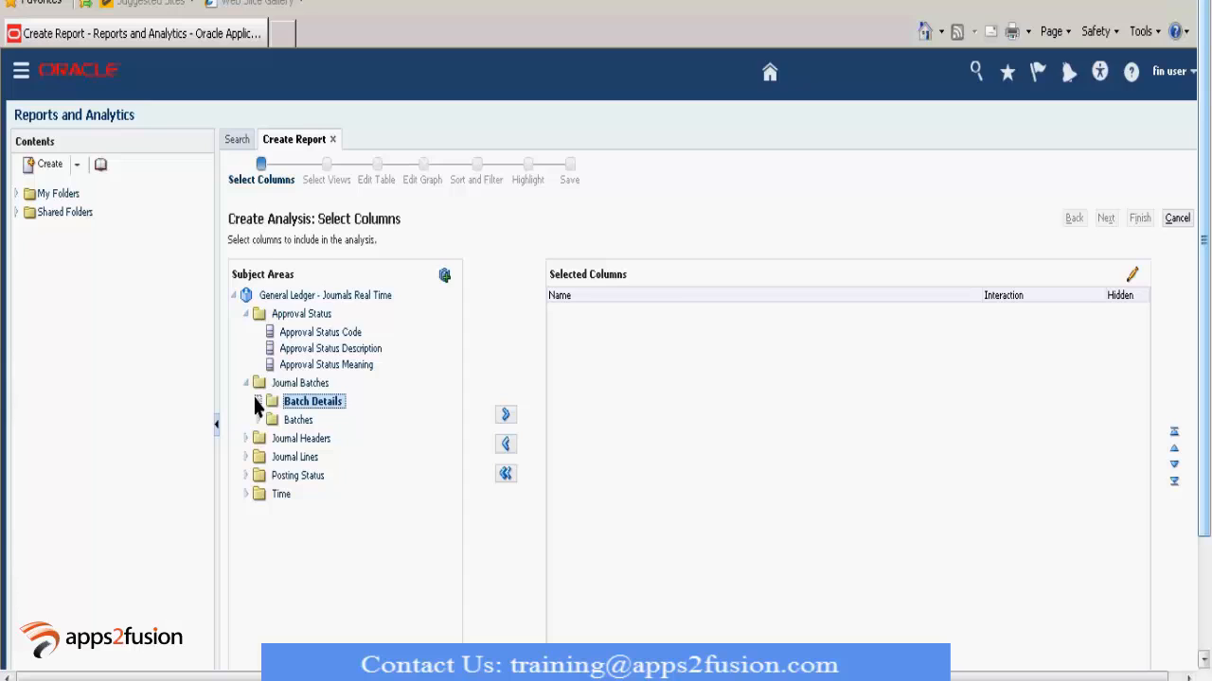
left_click(259, 401)
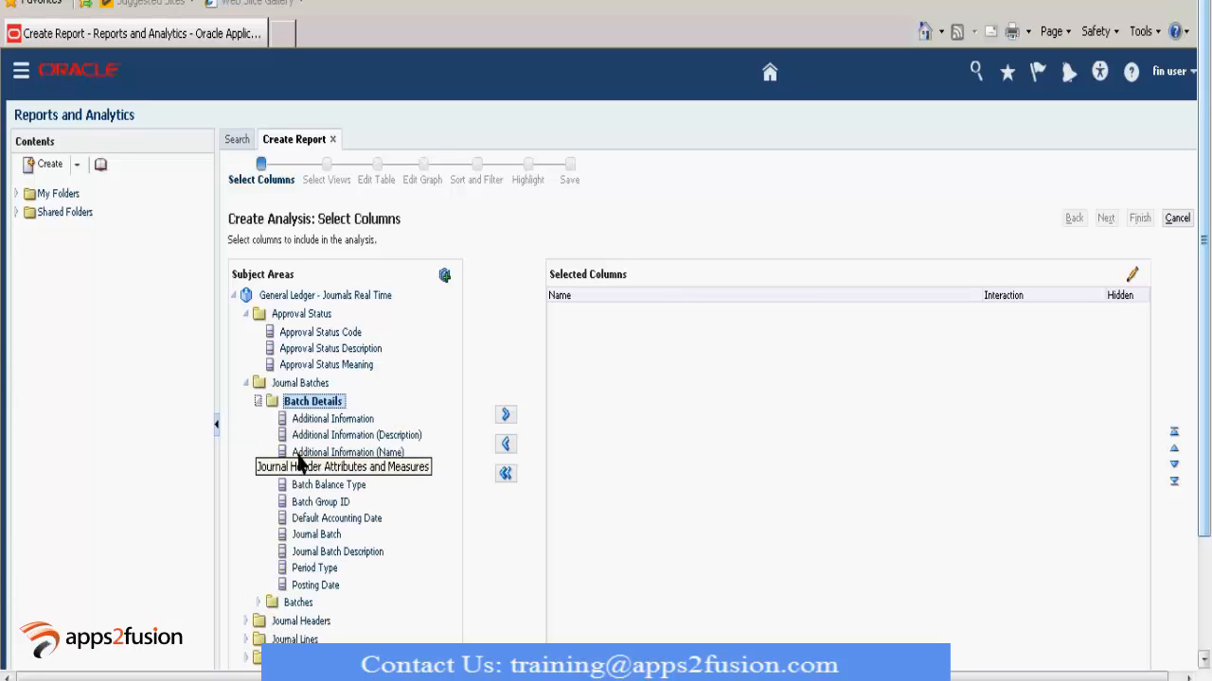
mouse_move(317, 595)
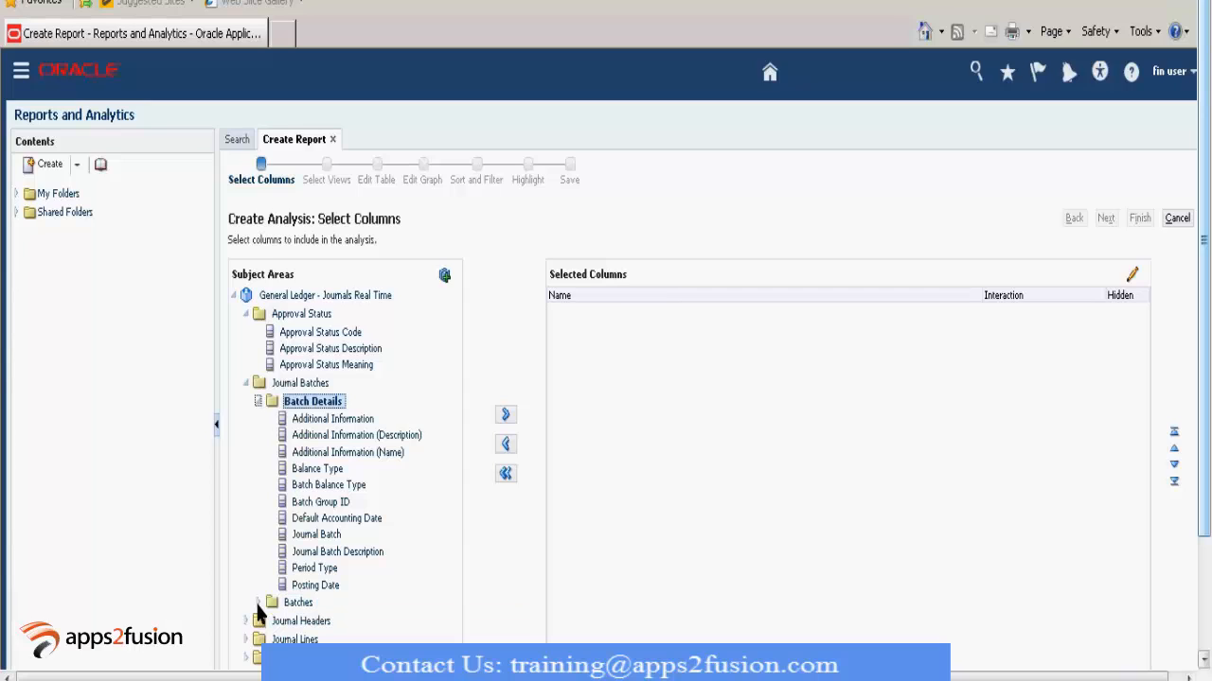
left_click(261, 602)
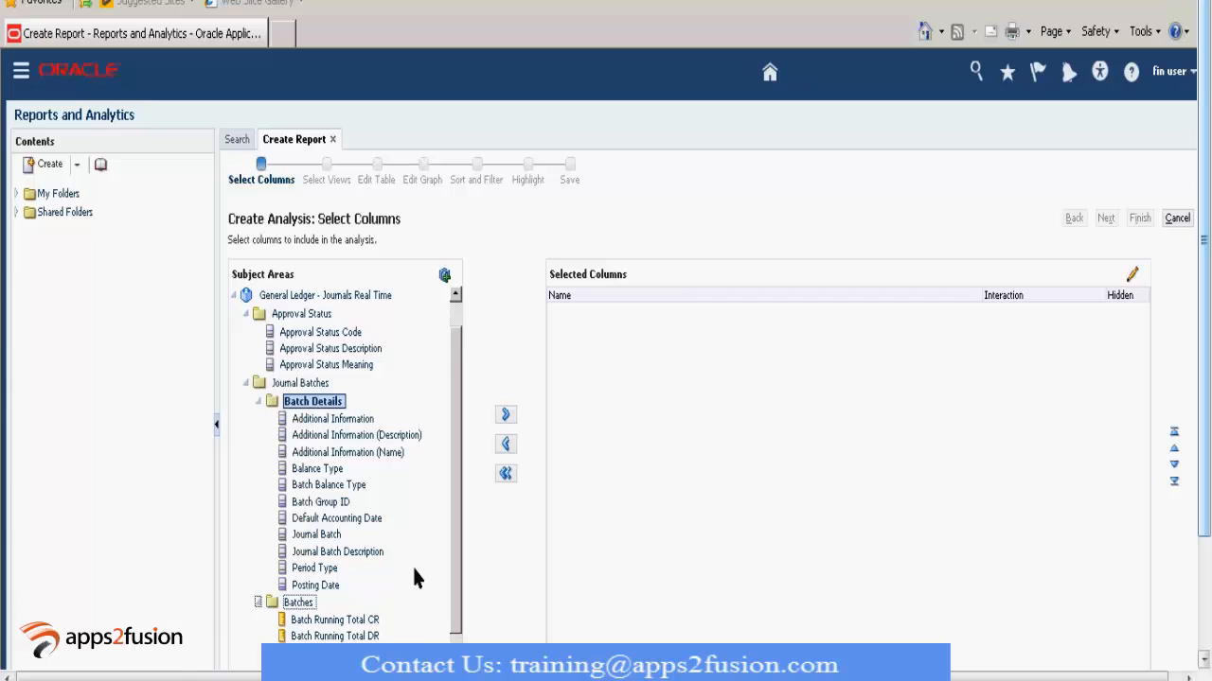
scroll("down", 3)
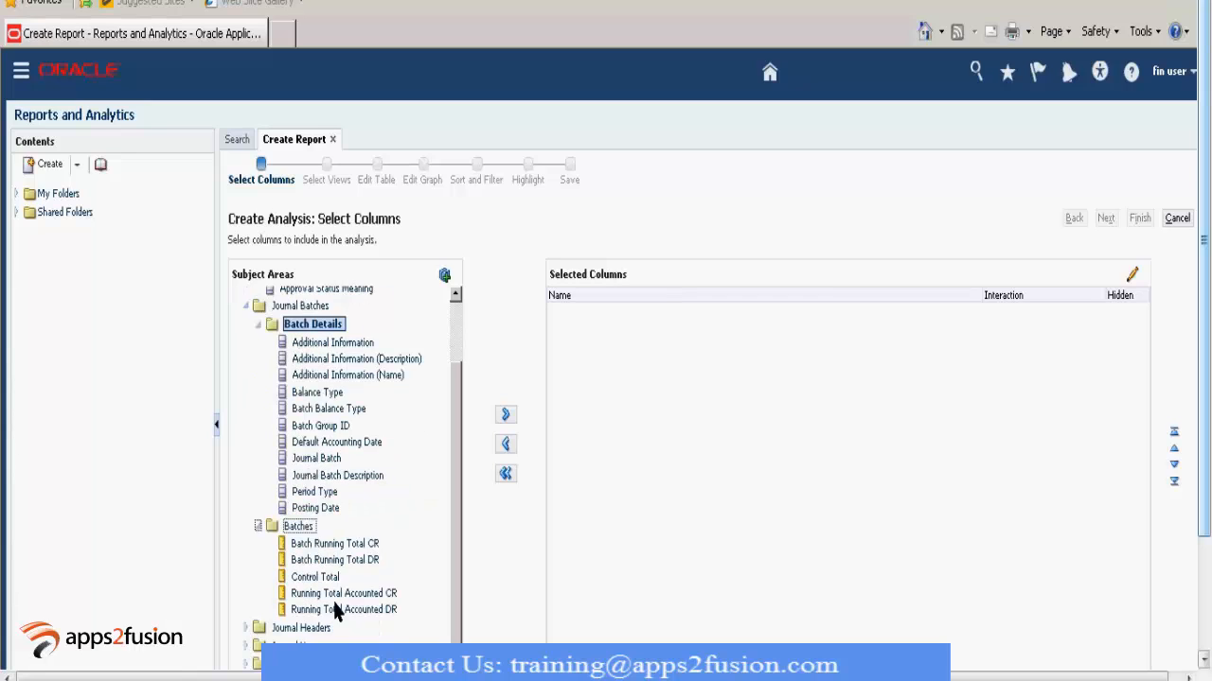
mouse_move(273, 420)
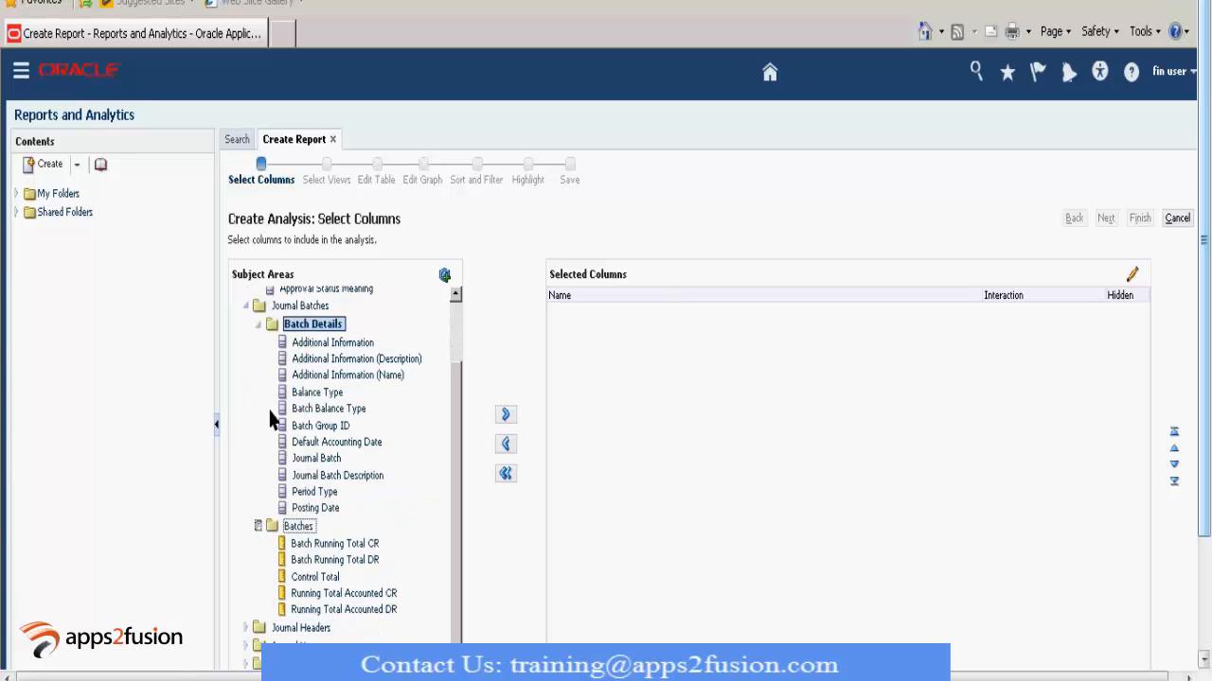
scroll("up", 3)
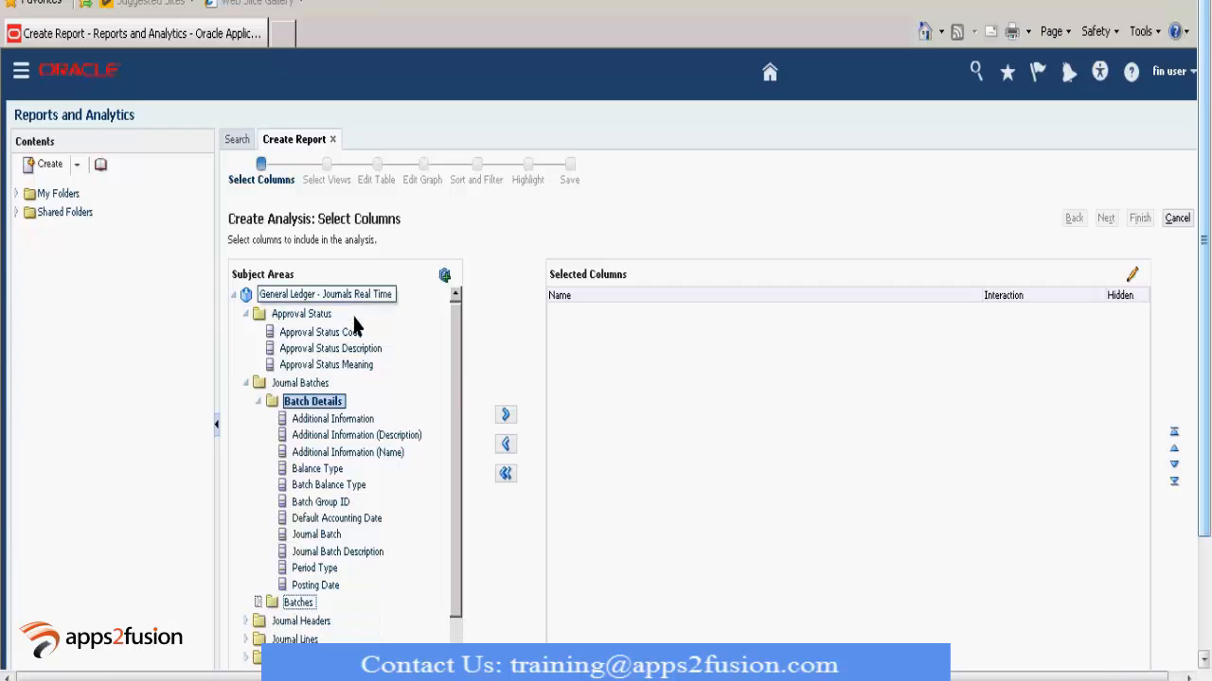
mouse_move(280, 350)
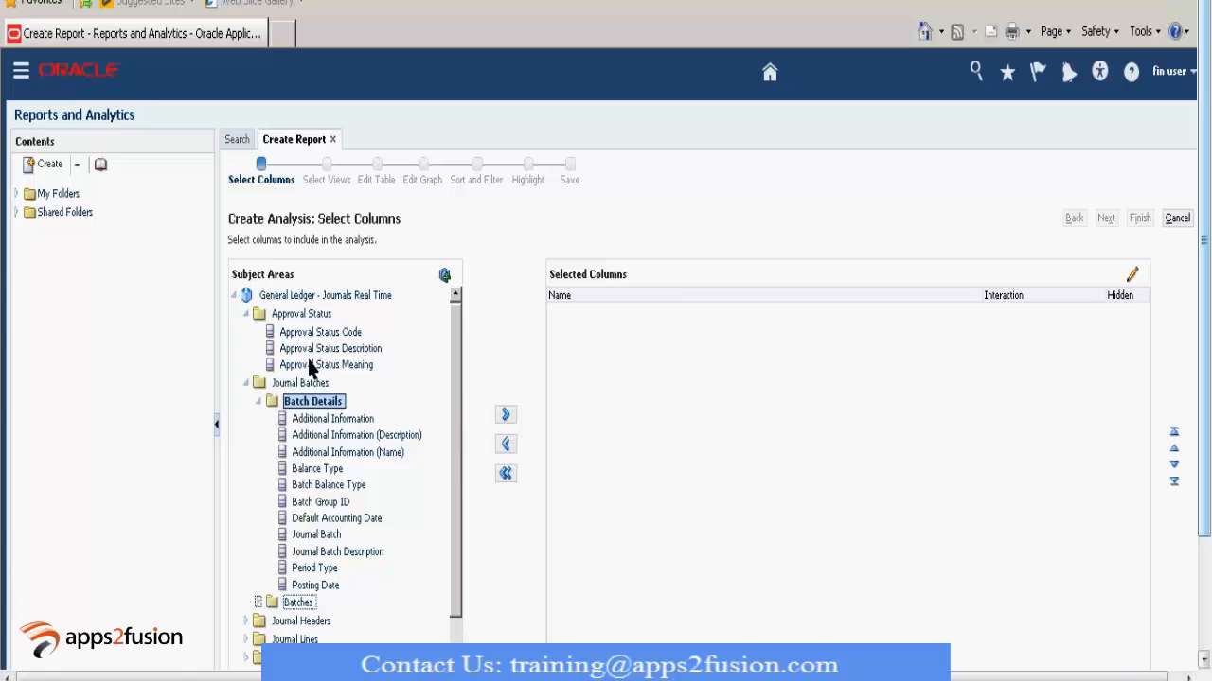
mouse_move(358, 585)
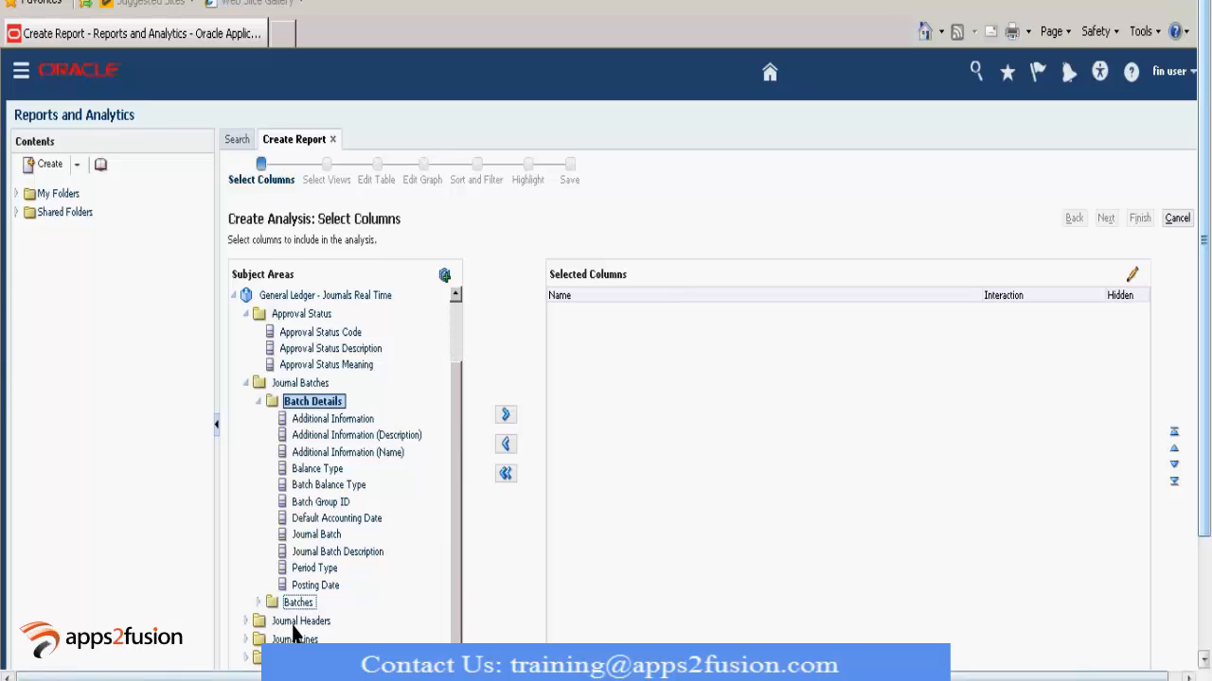
Step: Expand Journal Headers and scroll through its Accounting Period columns before leaving the browse
left_click(258, 621)
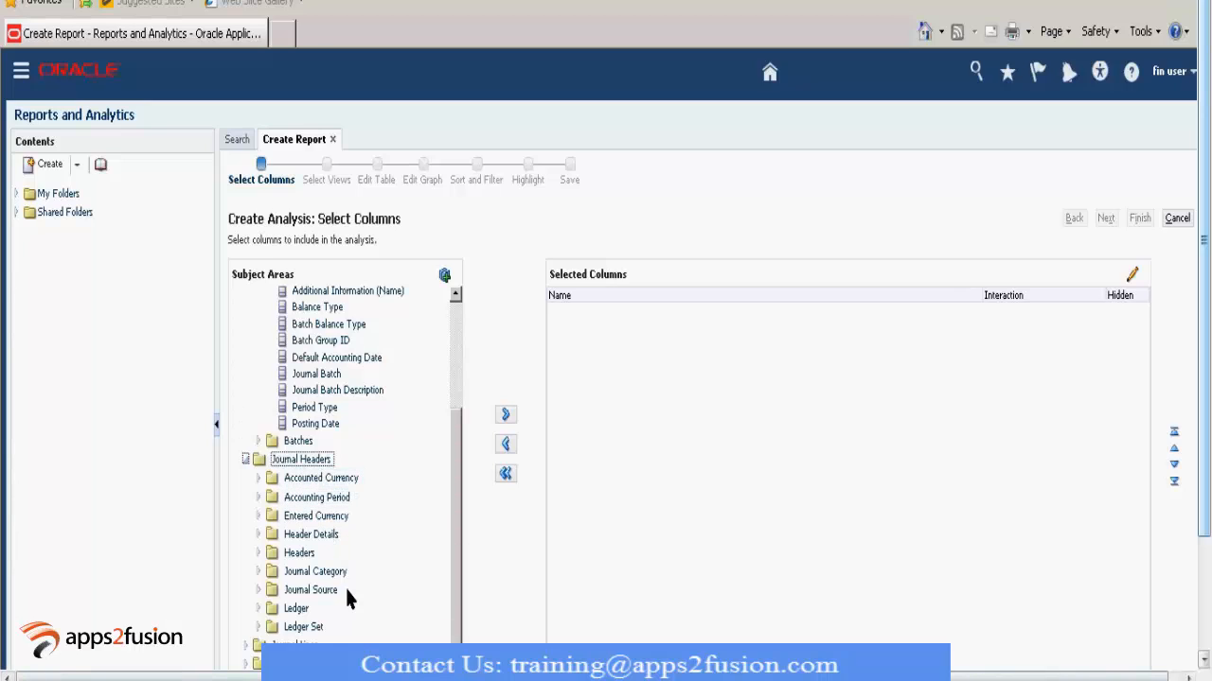
mouse_move(258, 505)
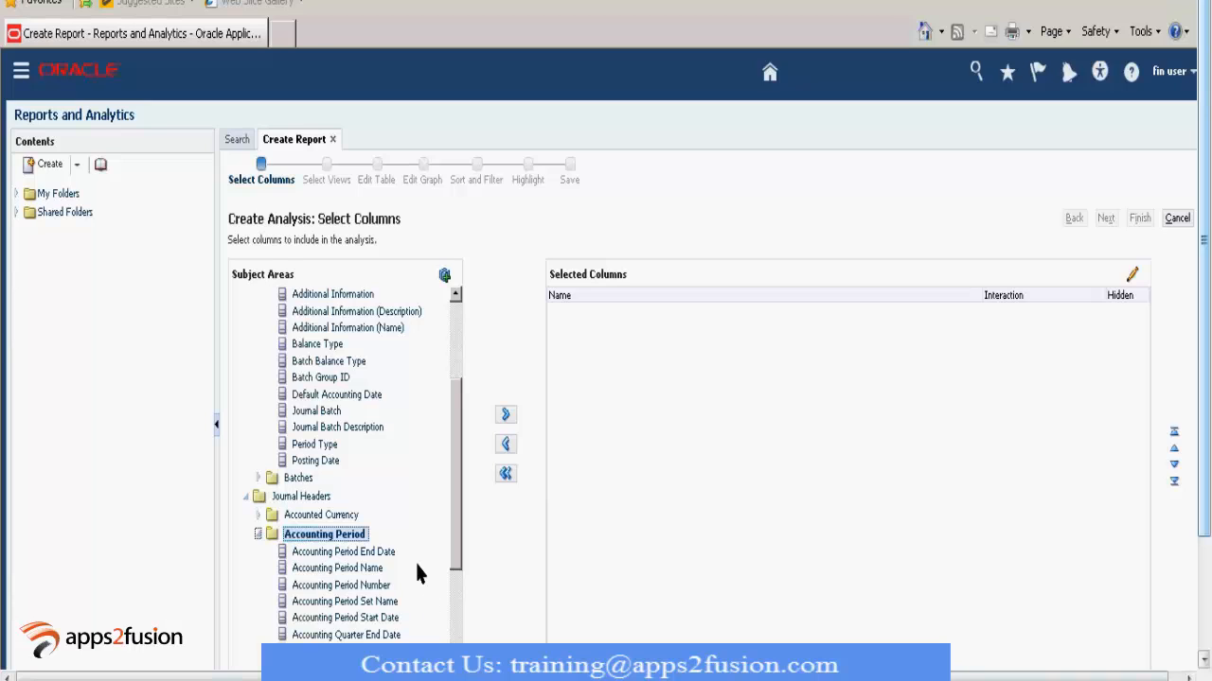
scroll("down", 3)
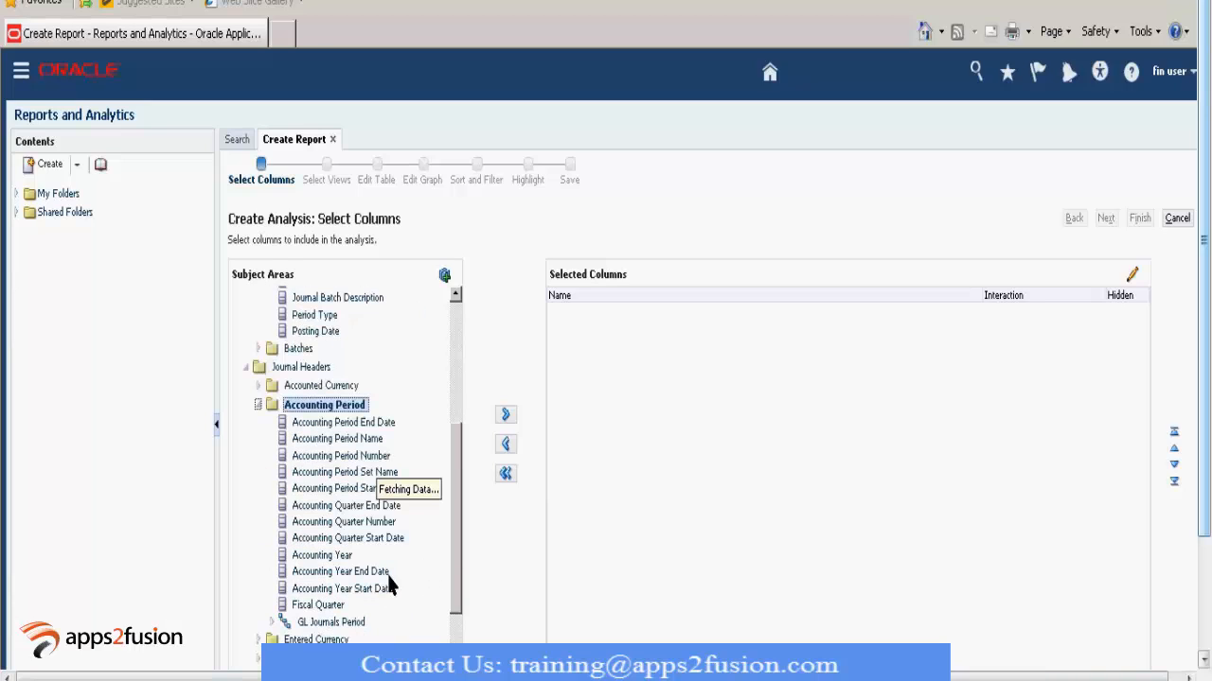
mouse_move(341, 522)
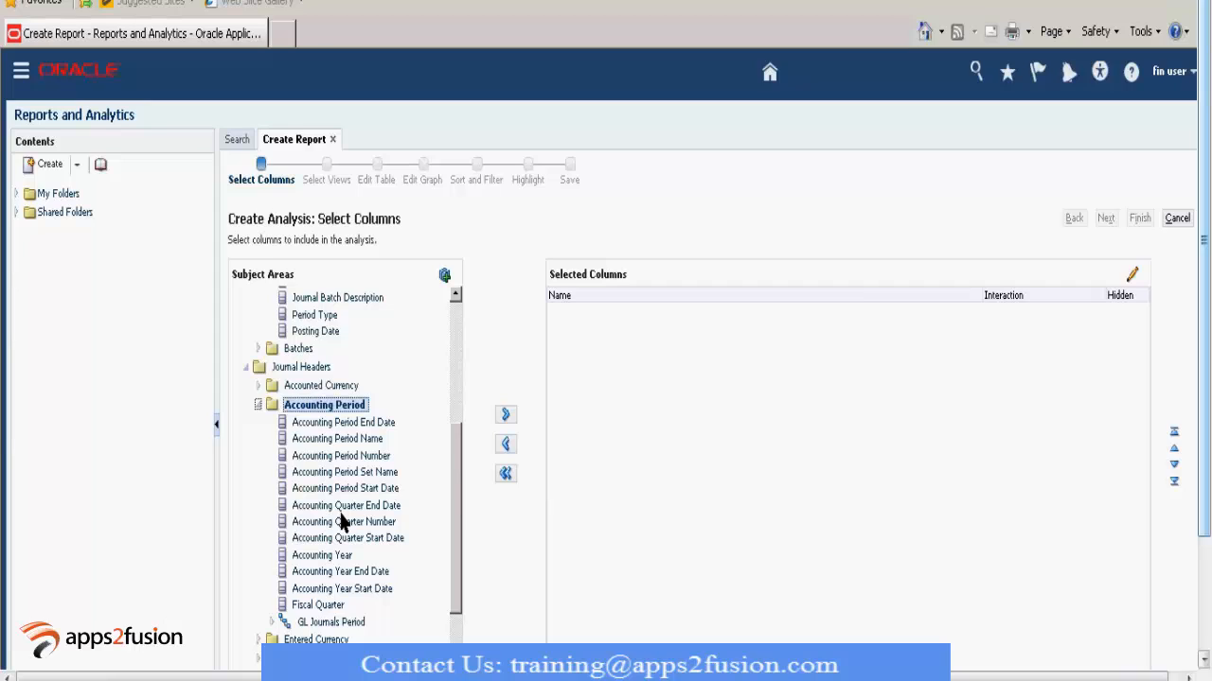
mouse_move(347, 537)
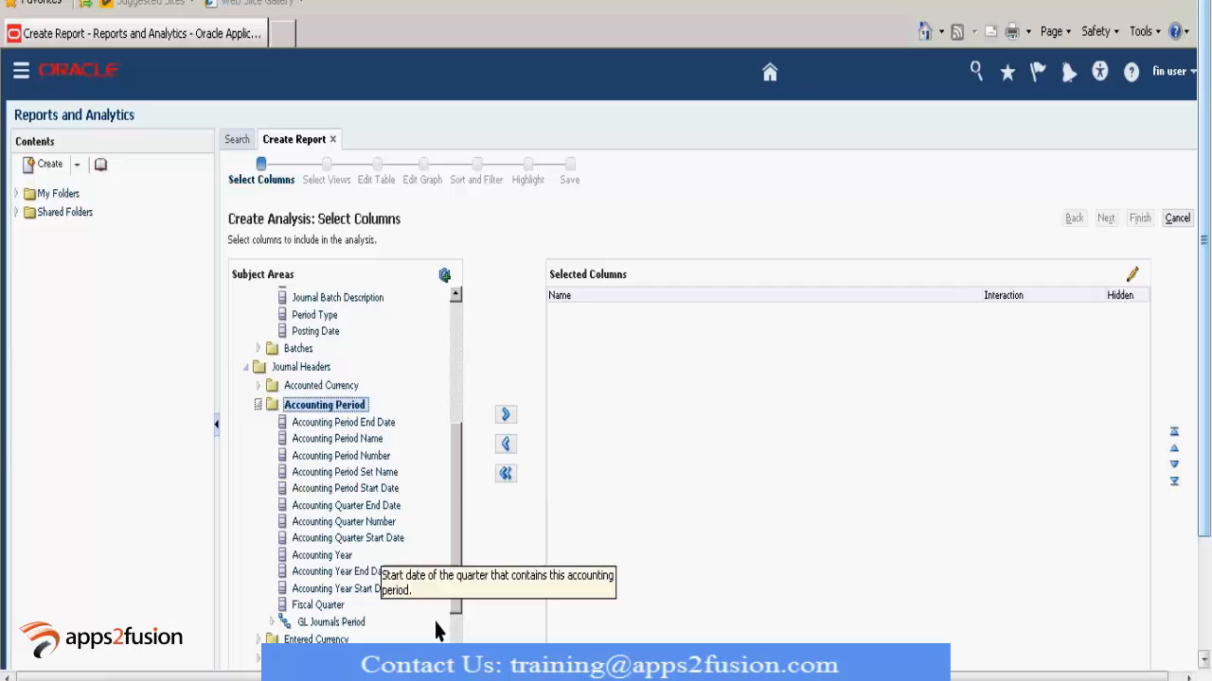
mouse_move(438, 630)
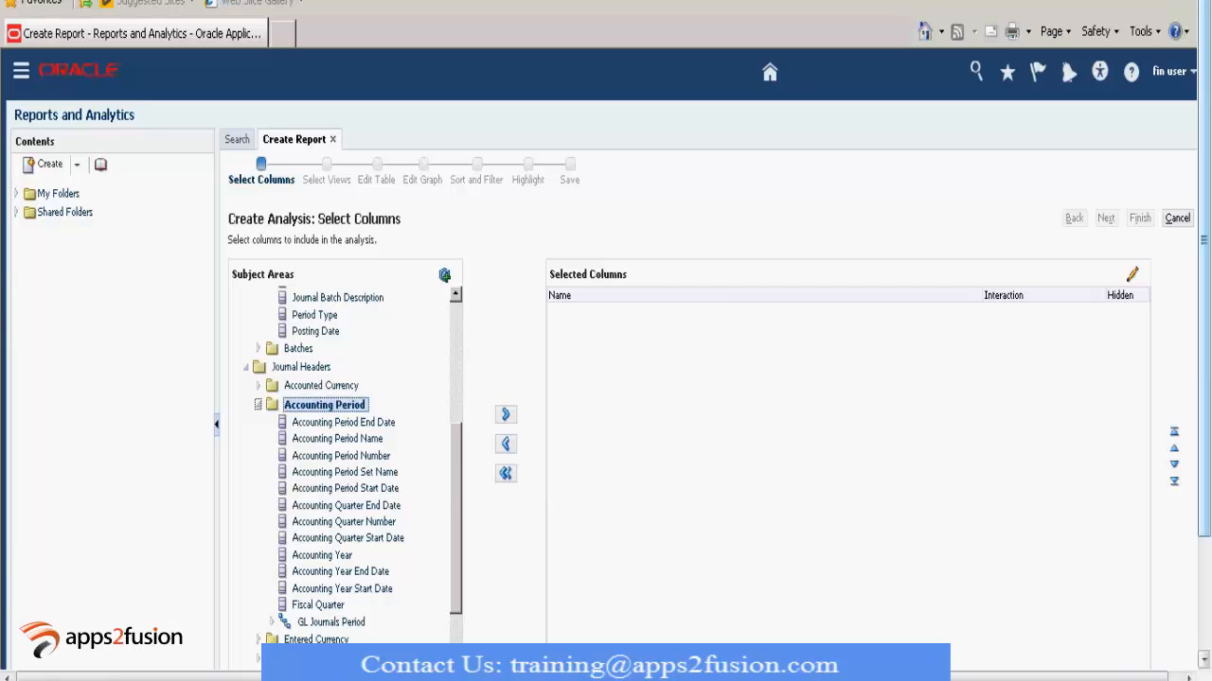
scroll("down", 3)
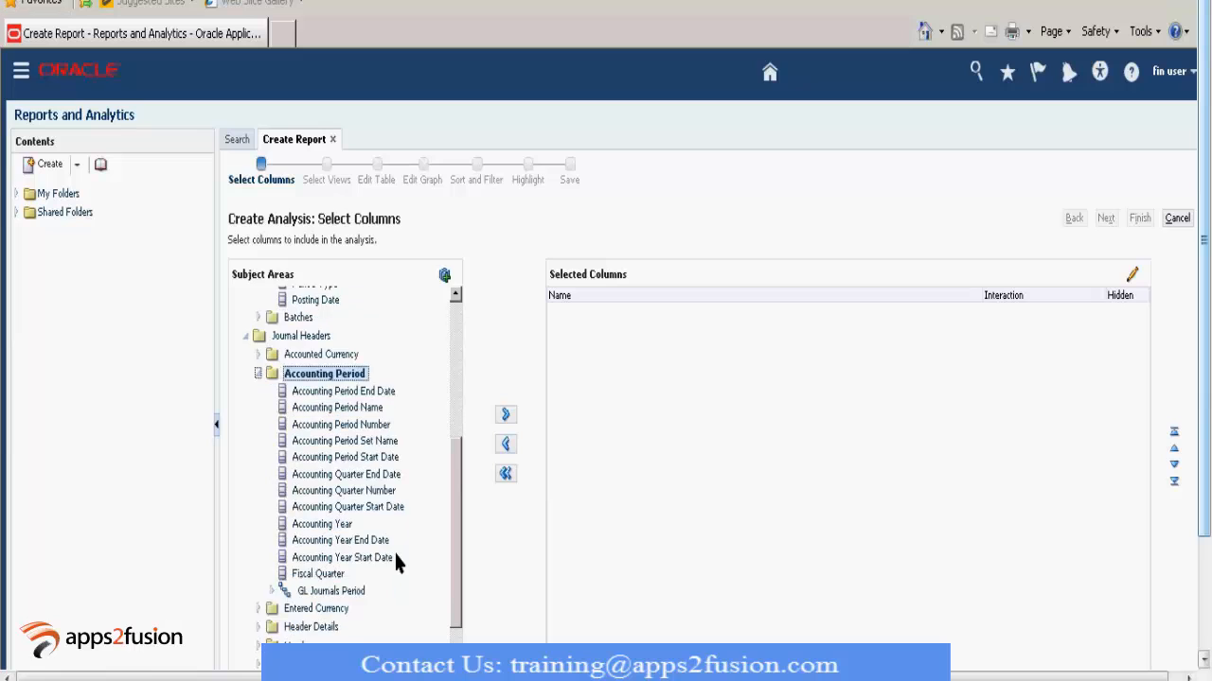
scroll("down", 3)
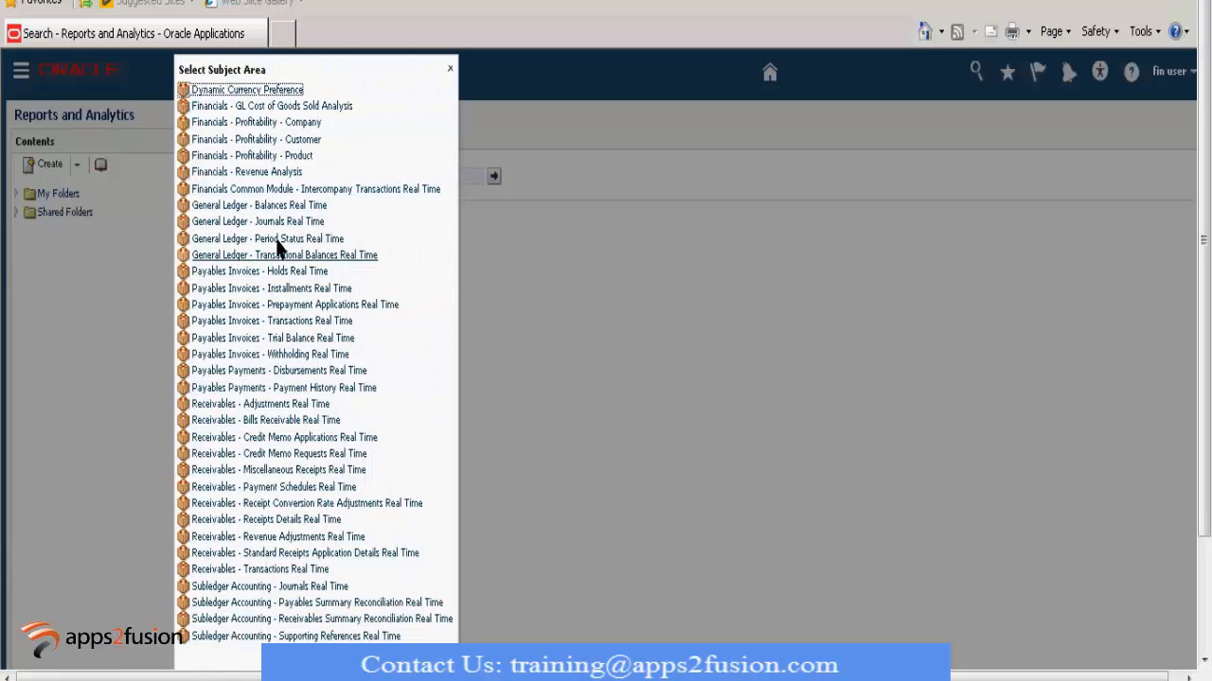
mouse_move(278, 244)
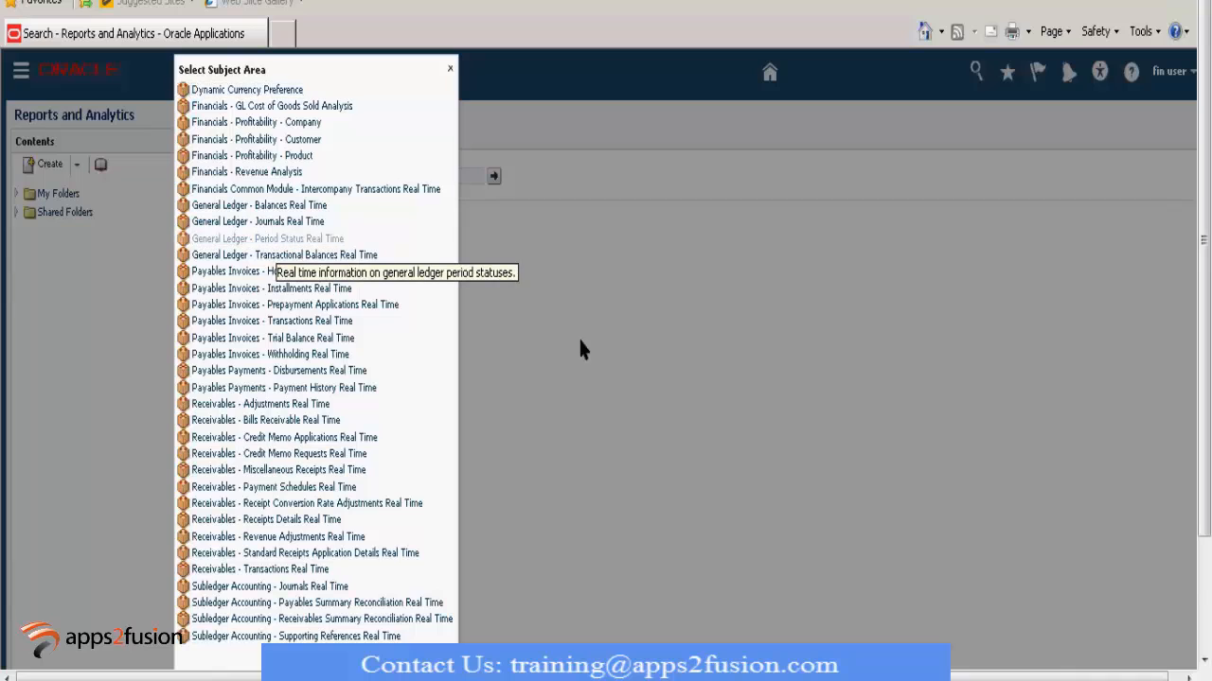
Step: Choose General Ledger - Period Status Real Time and expand it to show Ledger, Period Statuses and Time folders
left_click(267, 238)
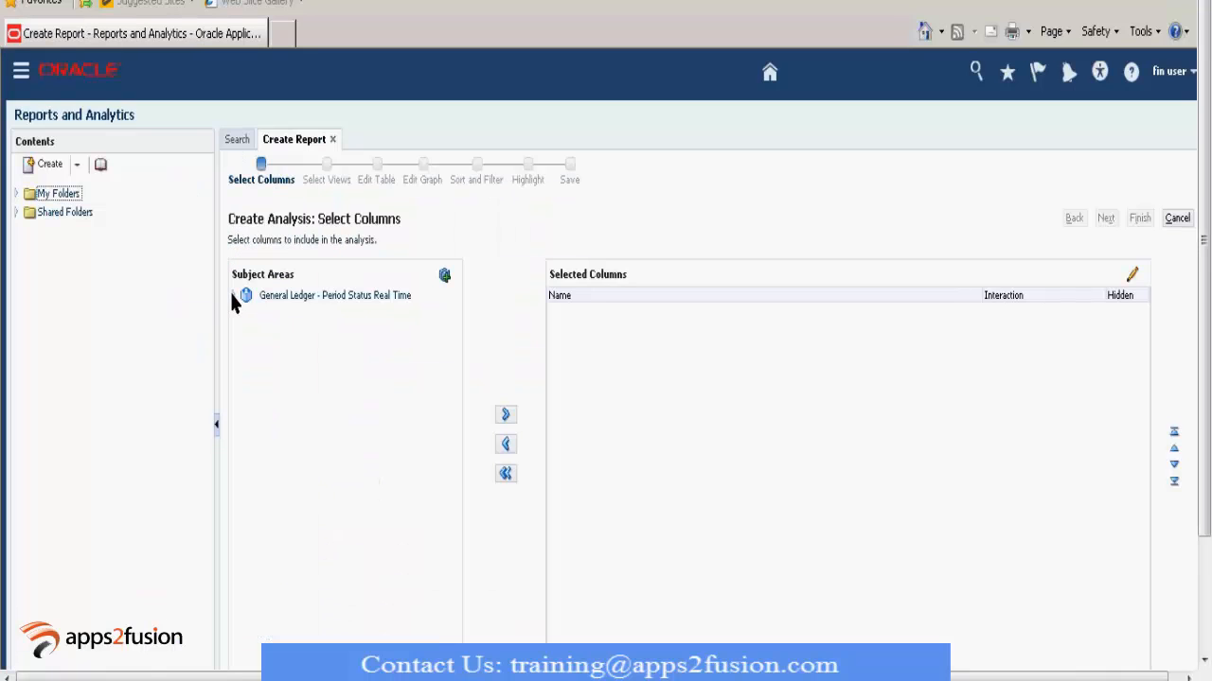
left_click(246, 295)
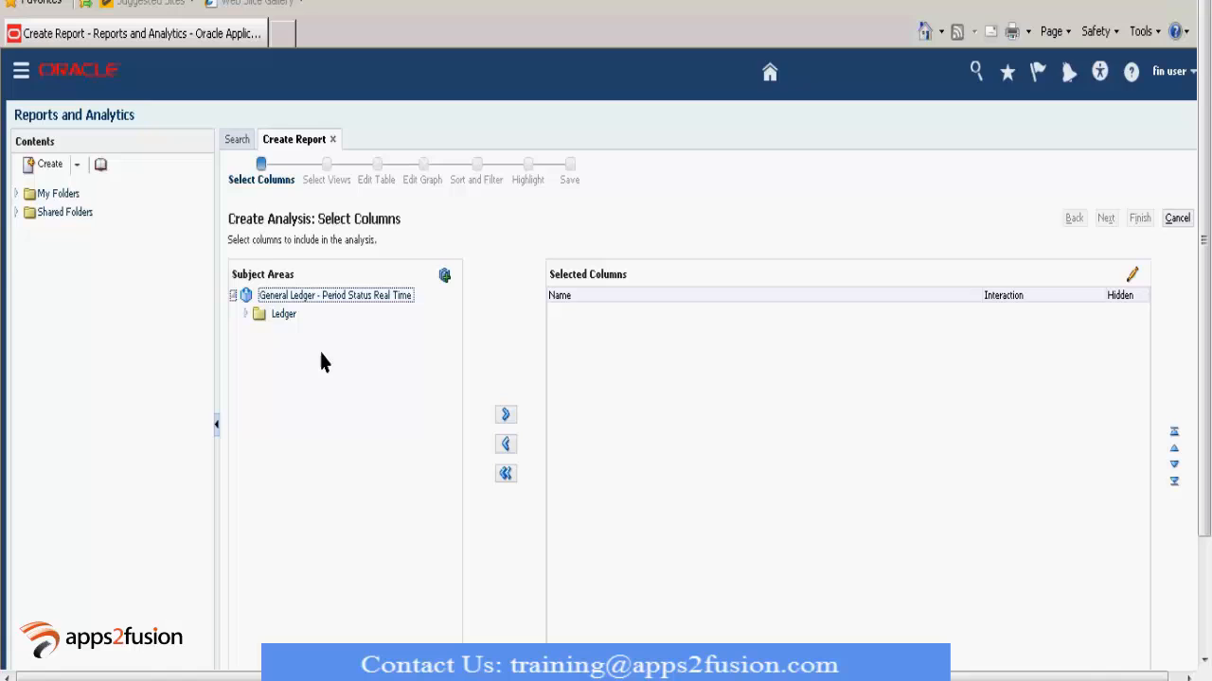
left_click(246, 295)
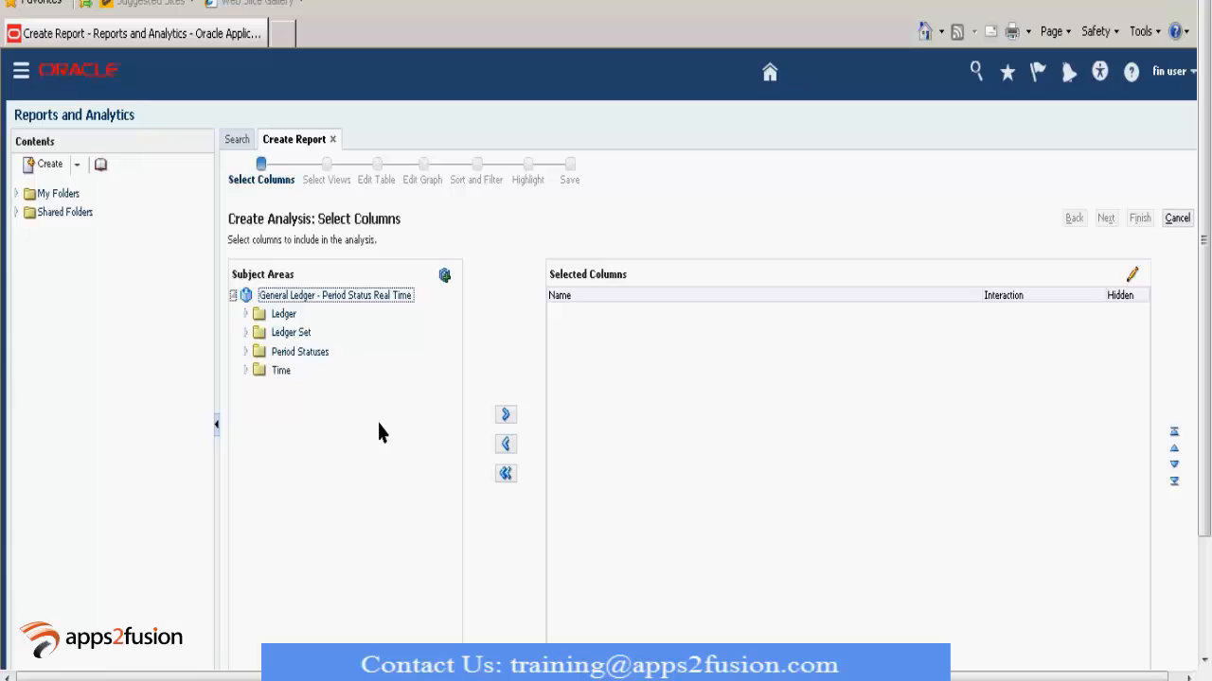
mouse_move(246, 363)
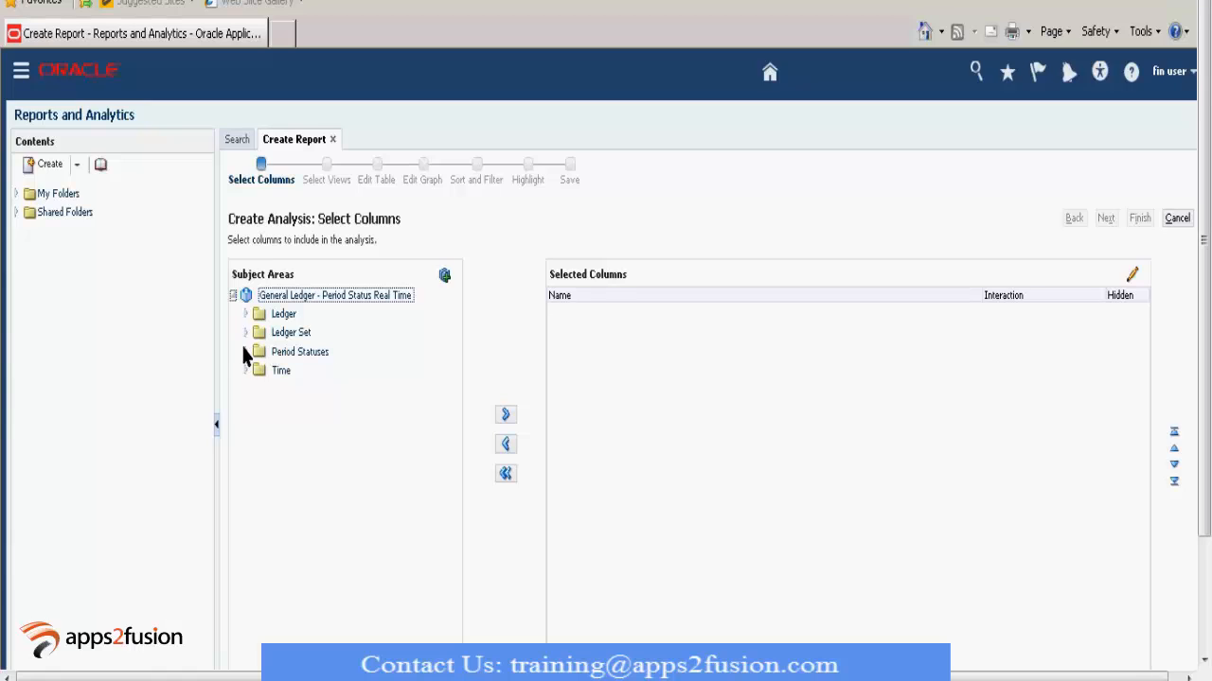
Step: Move Application Name from Period Statuses into Selected Columns as the analysis's first column
left_click(300, 351)
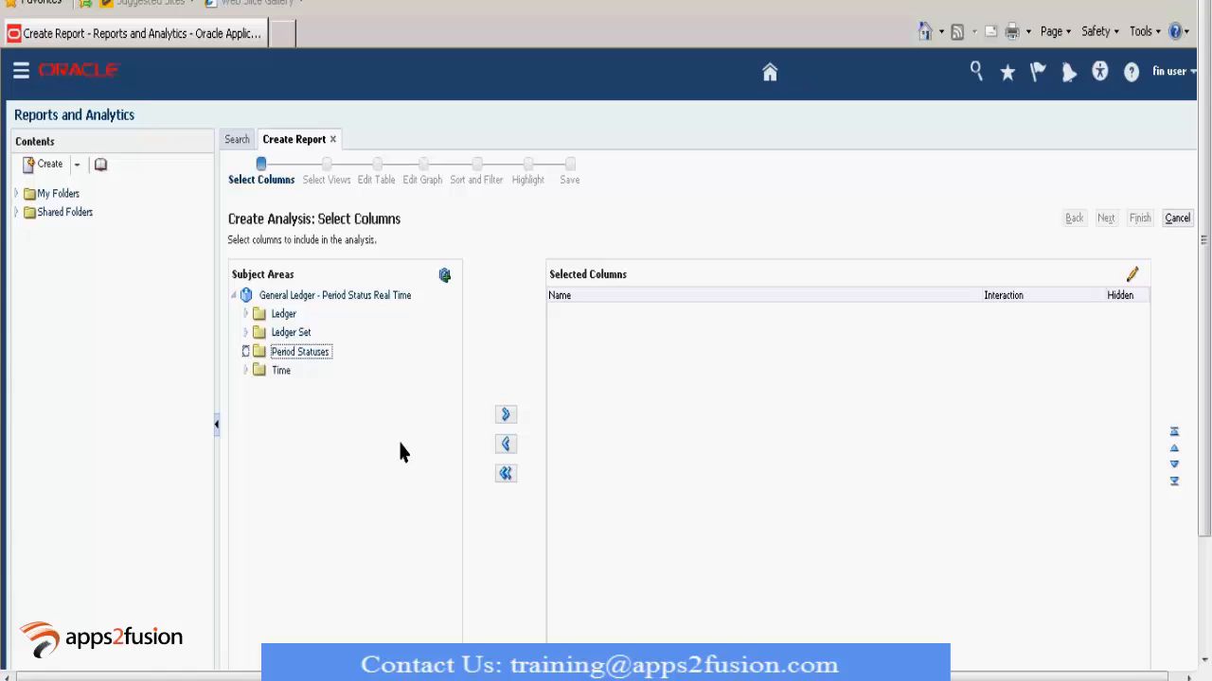
left_click(245, 351)
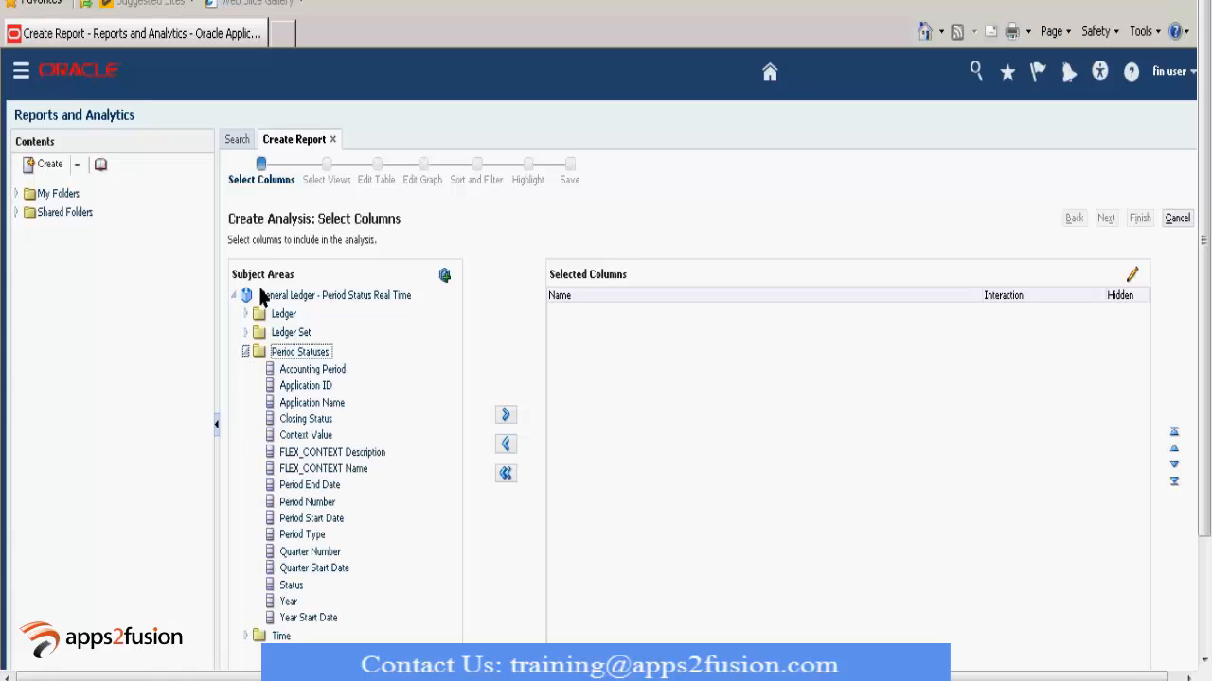
mouse_move(273, 370)
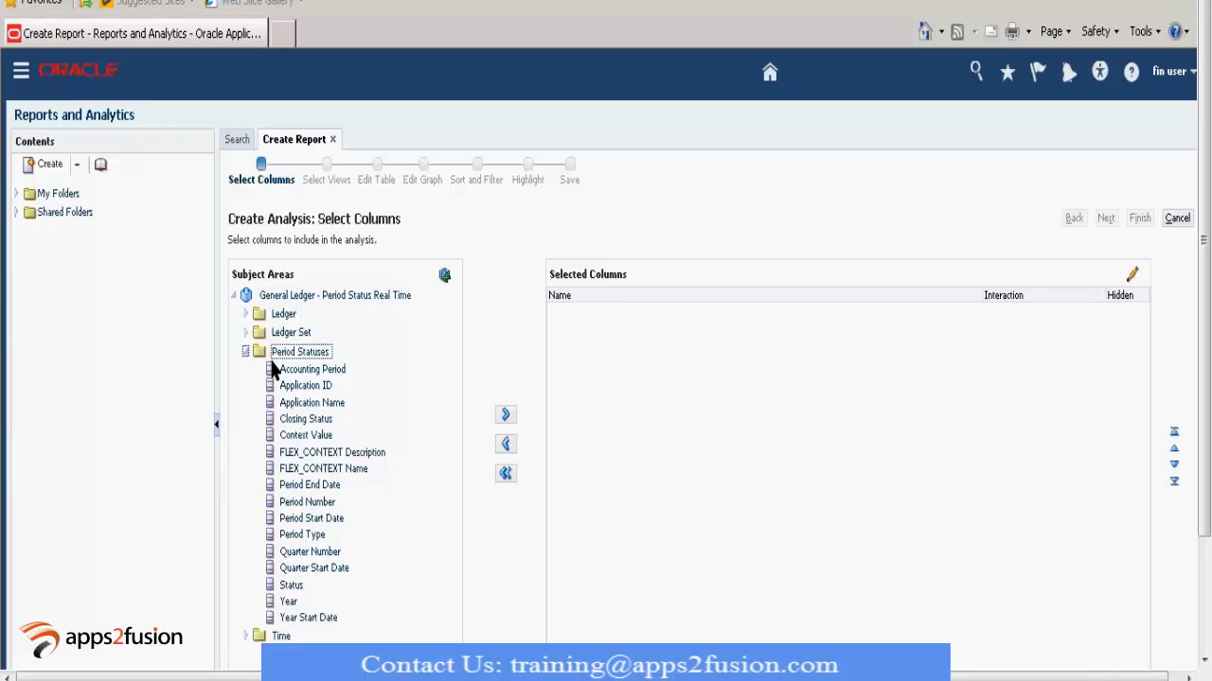
mouse_move(317, 416)
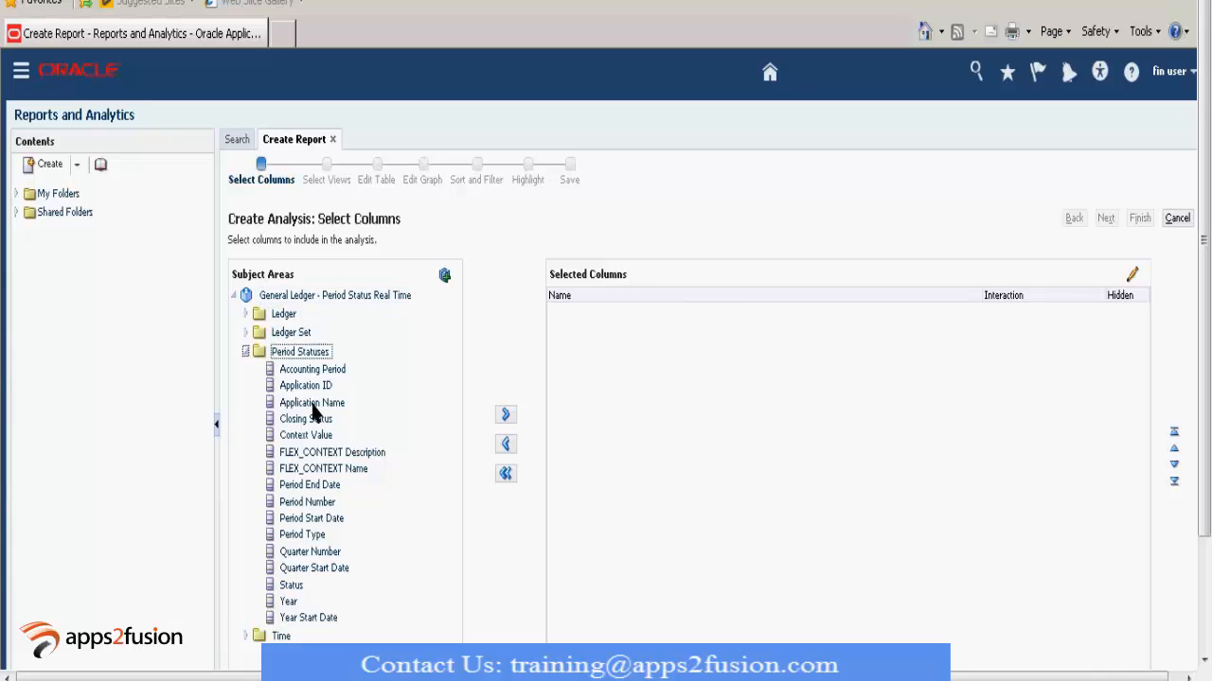
left_click(311, 402)
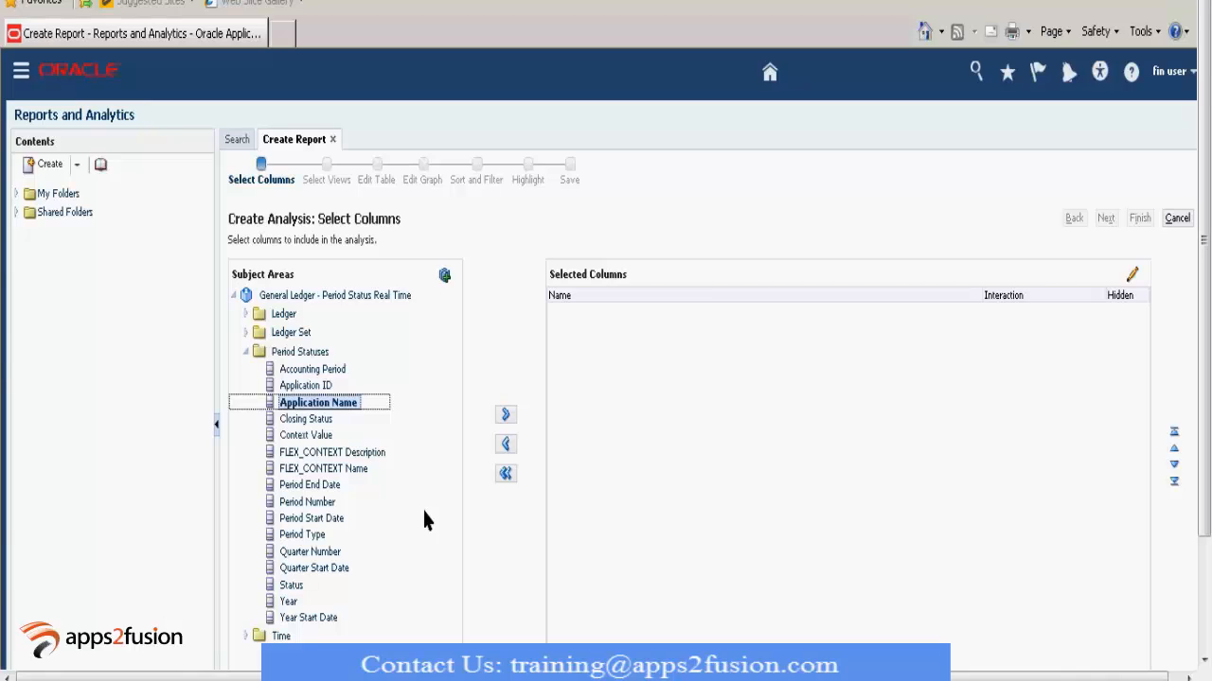
mouse_move(516, 423)
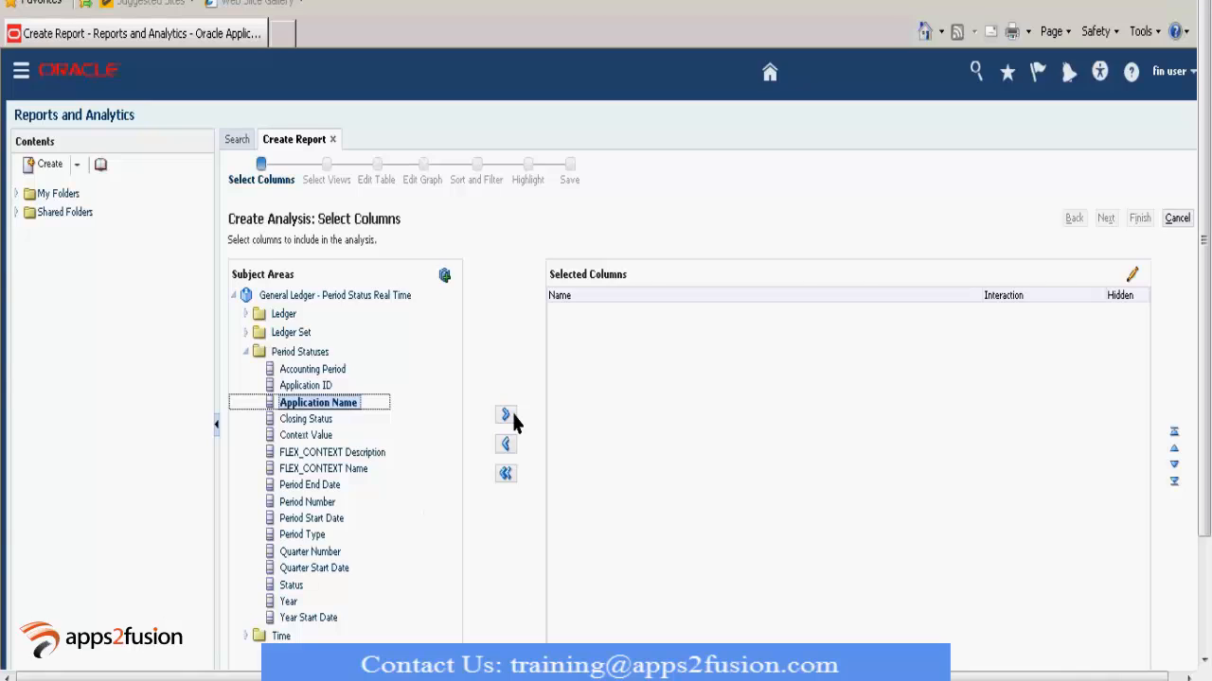
mouse_move(629, 375)
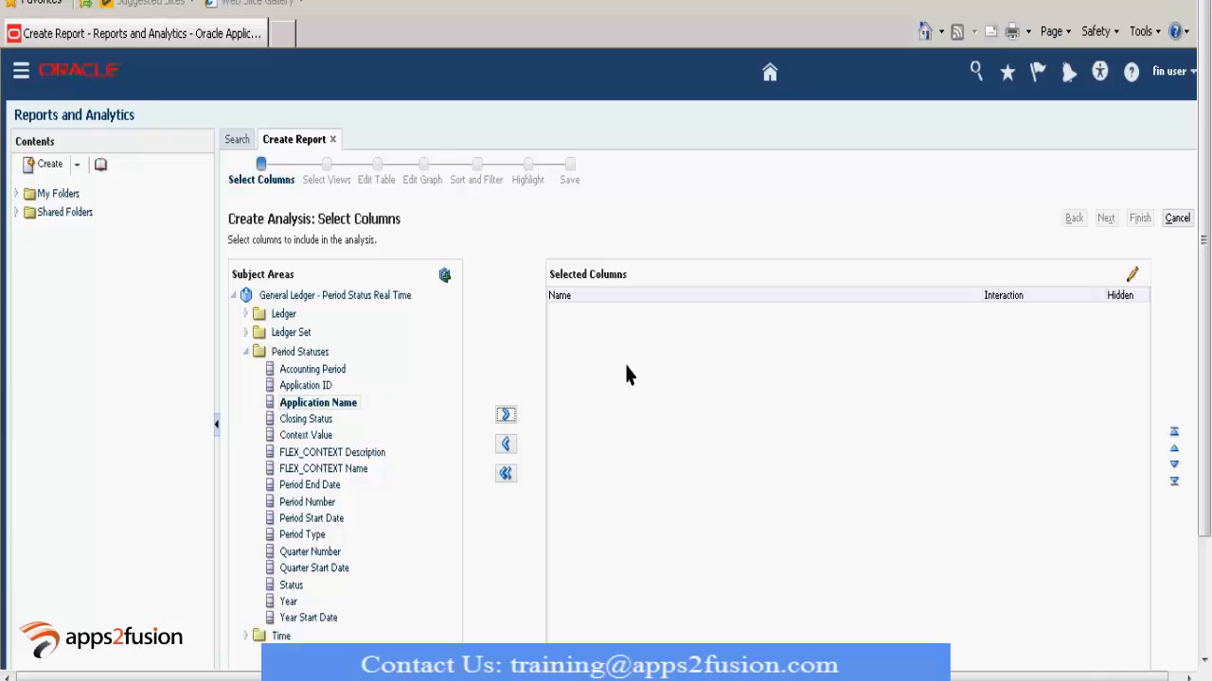
left_click(506, 414)
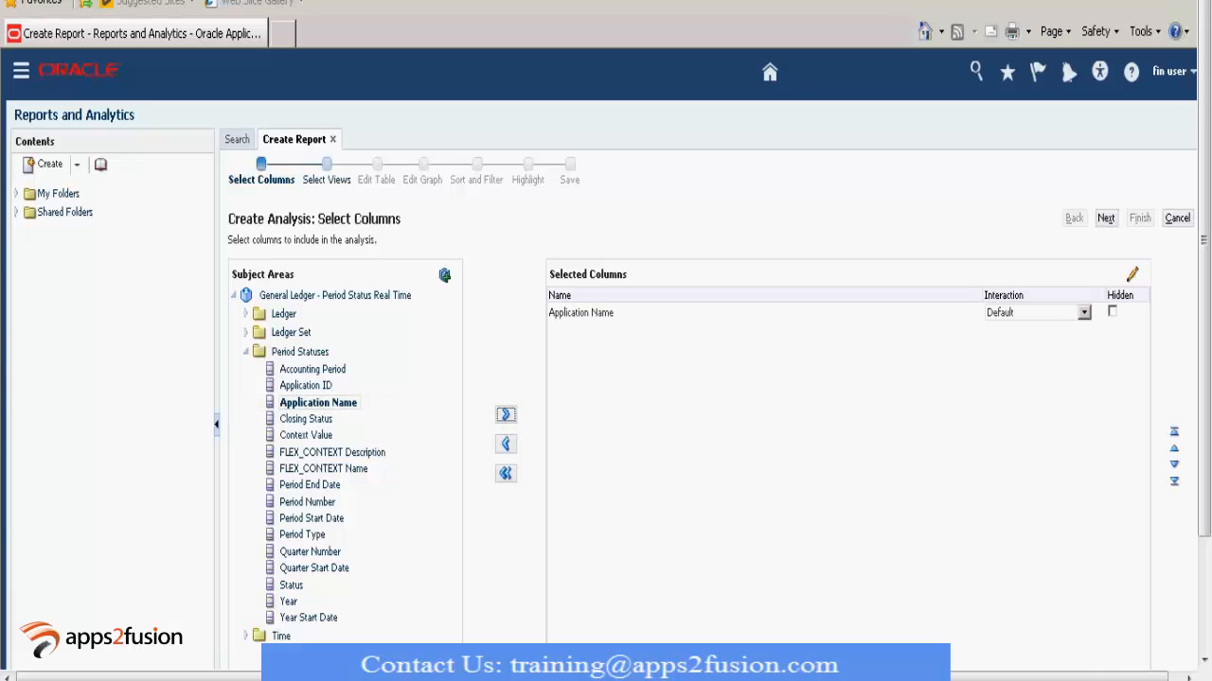